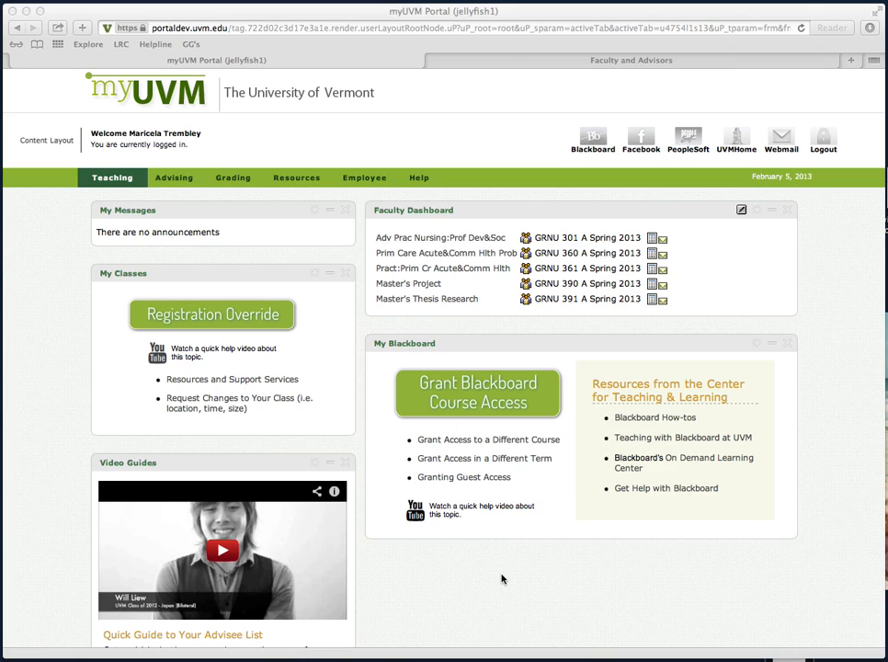
{"action": "mouse_move", "coordinate": [526, 497]}
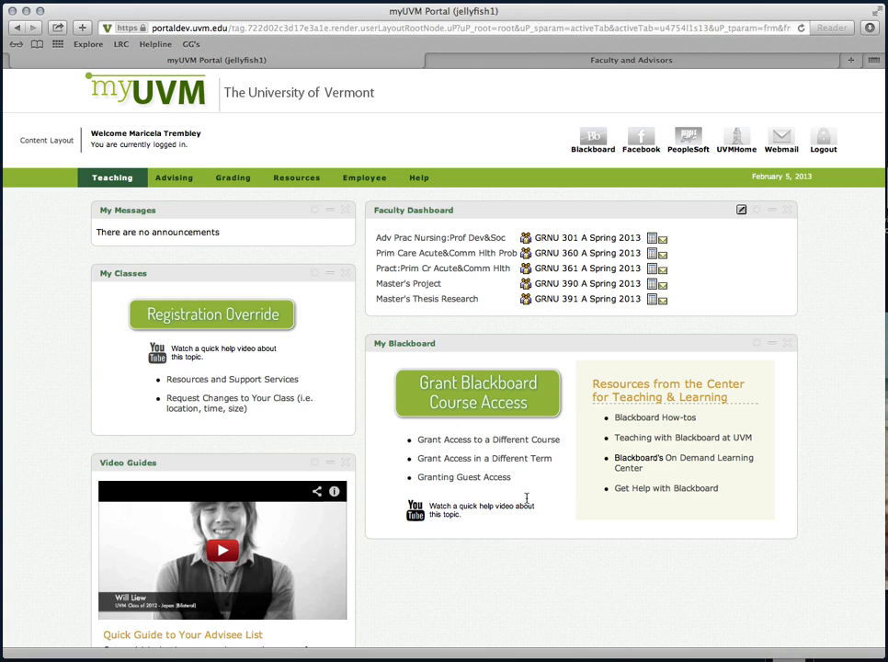
{"action": "mouse_move", "coordinate": [463, 477]}
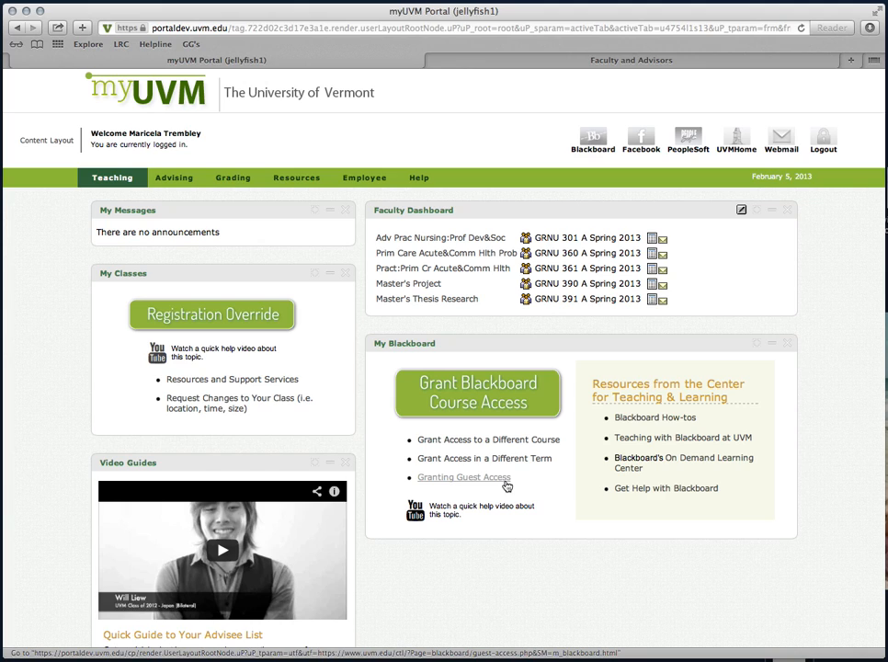
Open the 'Granting Guest Access' help page under My Blackboard.
{"action": "left_click", "coordinate": [463, 477]}
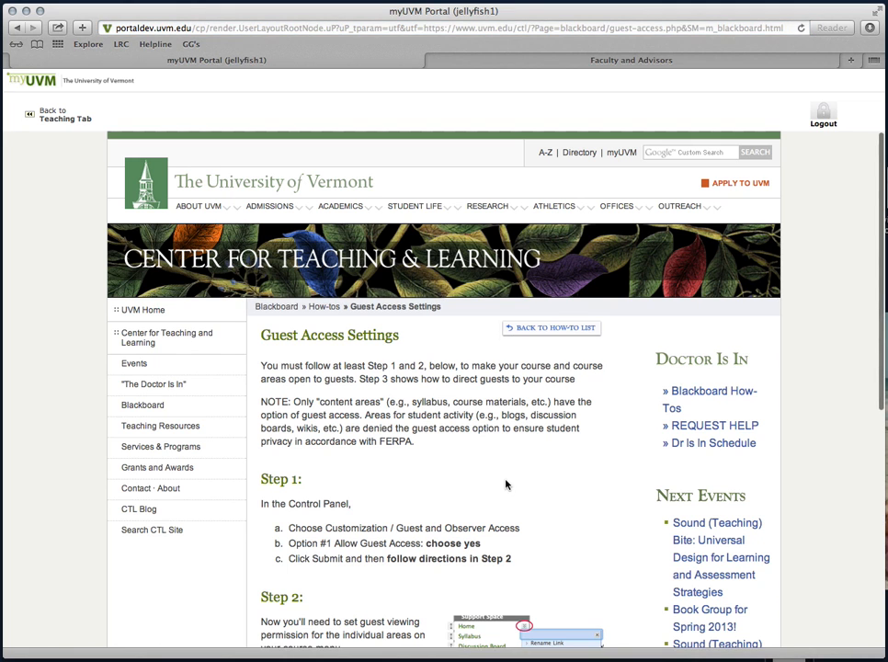
{"action": "mouse_move", "coordinate": [64, 120]}
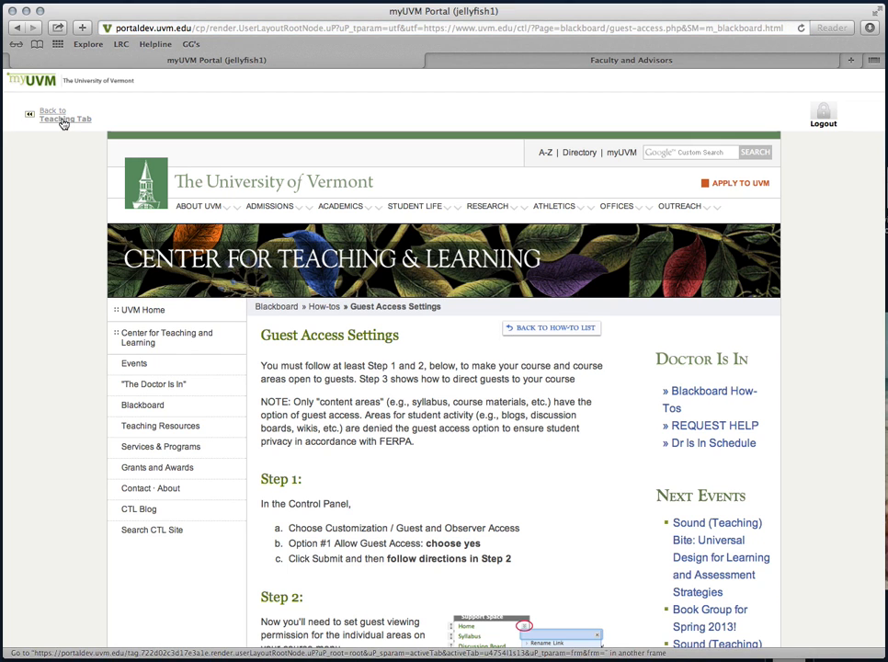
Leave the guest access instructions and go back to the Teaching tab.
{"action": "left_click", "coordinate": [65, 115]}
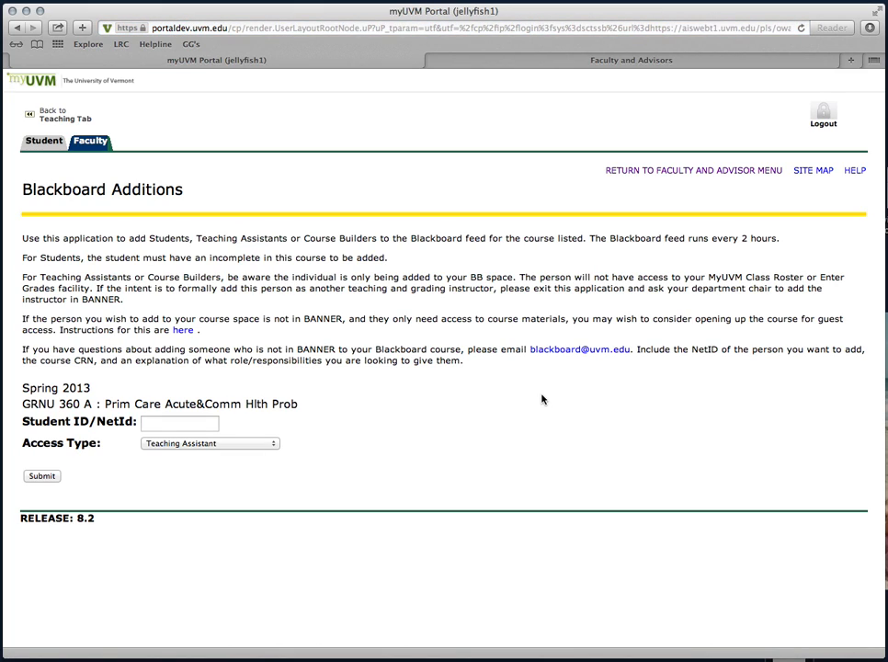
{"action": "mouse_move", "coordinate": [138, 389]}
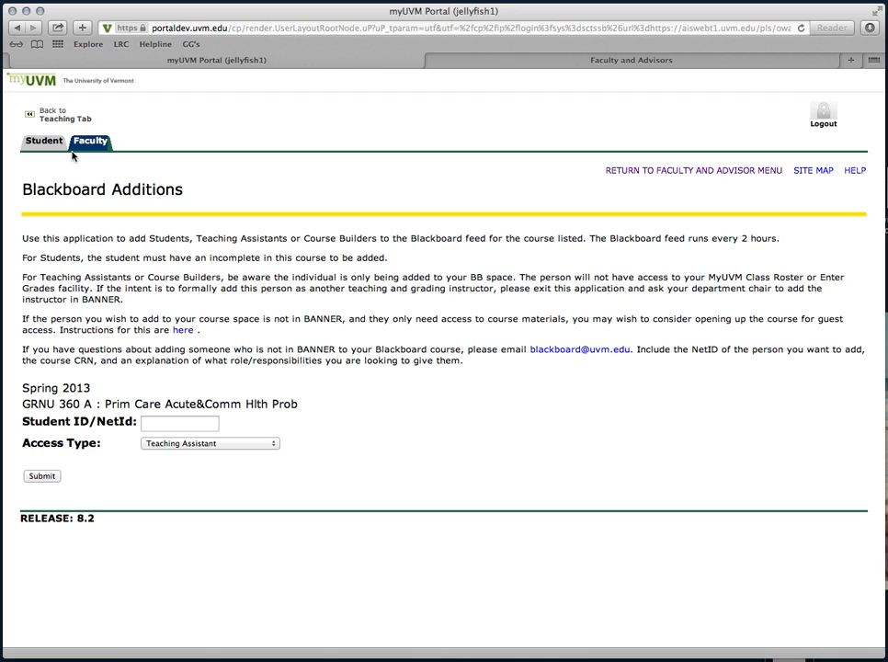
{"action": "mouse_move", "coordinate": [57, 124]}
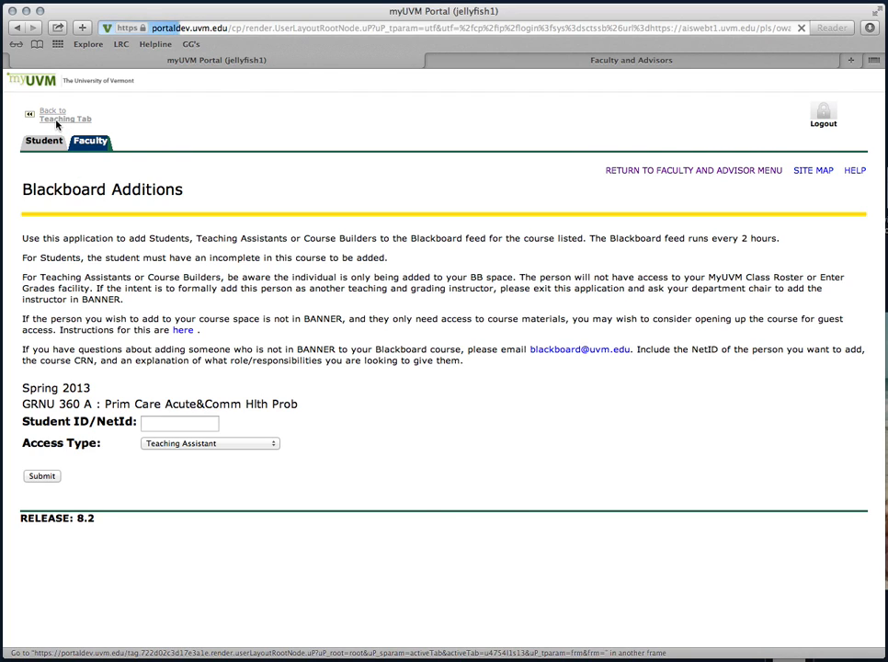
Choose GRNU 360 A as a different course, then return to the Teaching tab.
{"action": "left_click", "coordinate": [64, 114]}
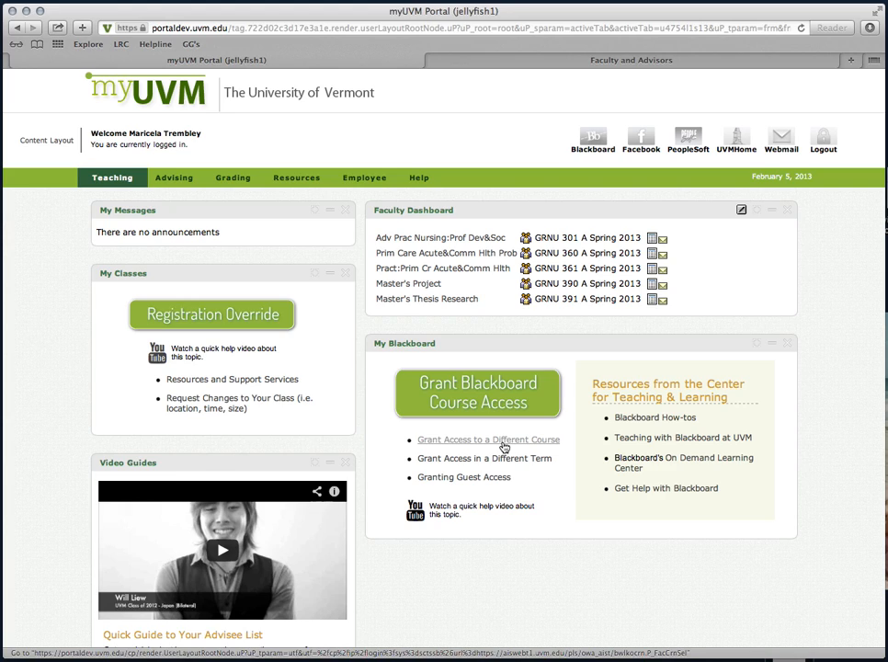
{"action": "left_click", "coordinate": [489, 439]}
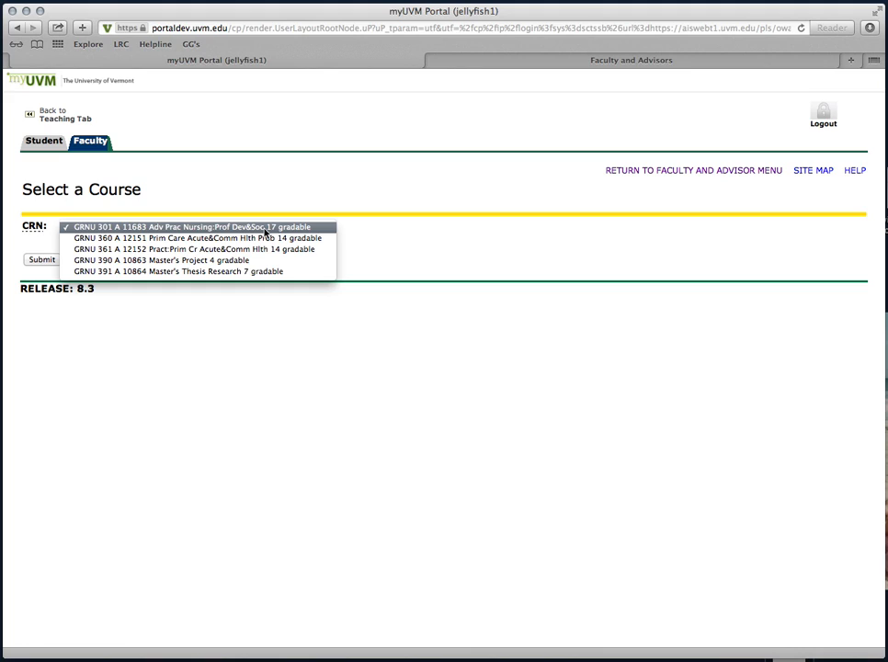
{"action": "left_click", "coordinate": [194, 238]}
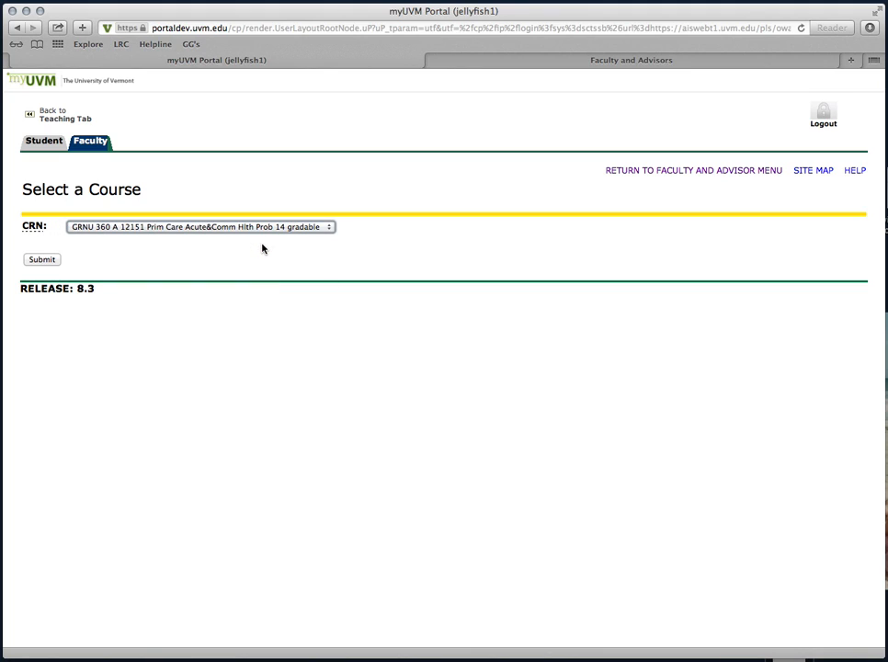
{"action": "mouse_move", "coordinate": [57, 267]}
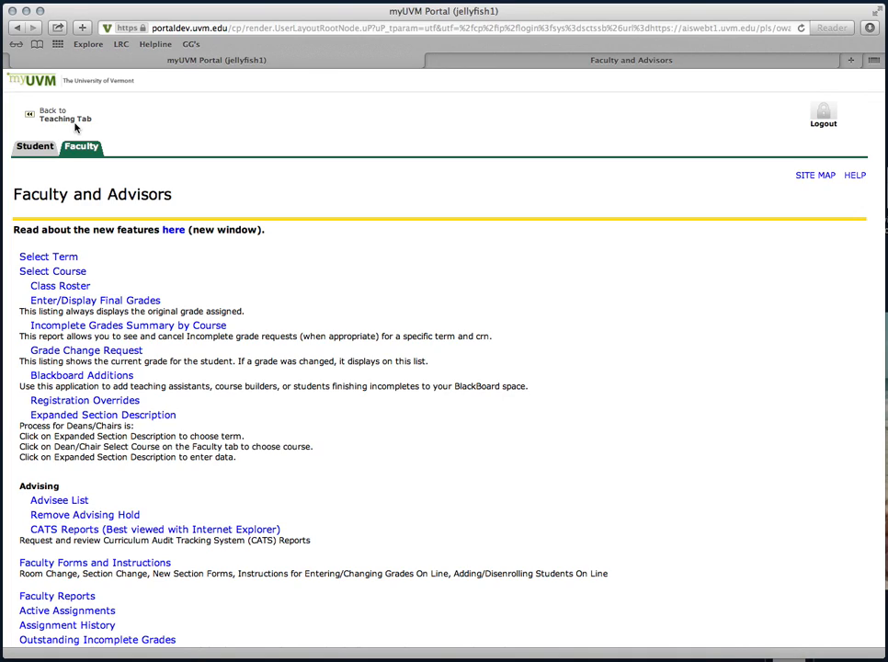
{"action": "left_click", "coordinate": [63, 114]}
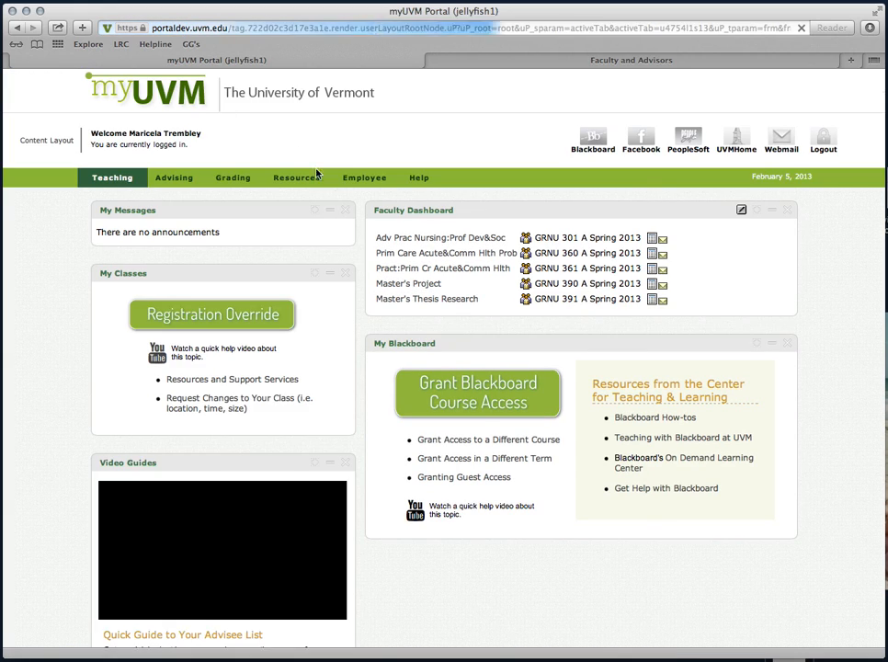
{"action": "left_click", "coordinate": [654, 253]}
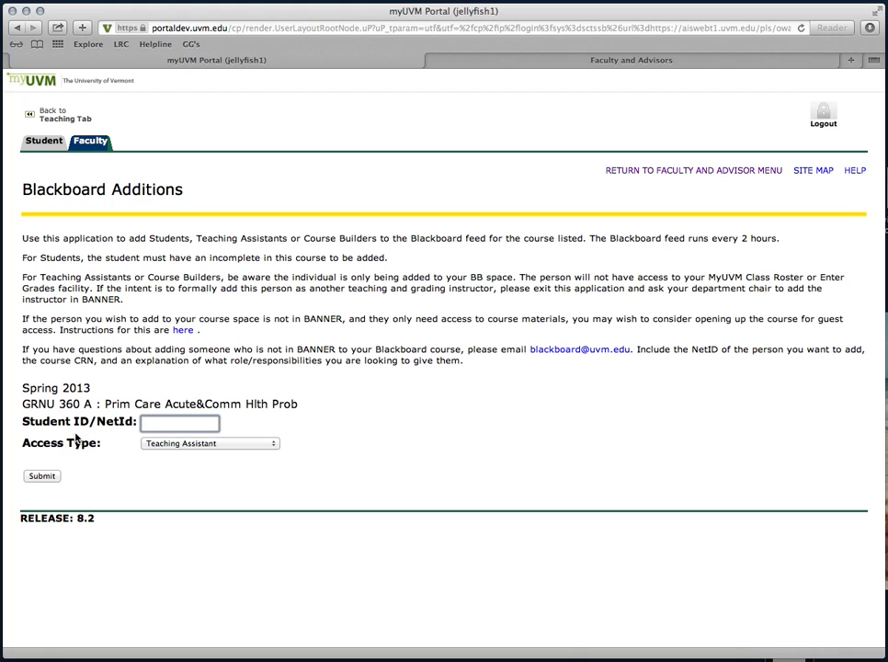
{"action": "type", "text": "glkenned"}
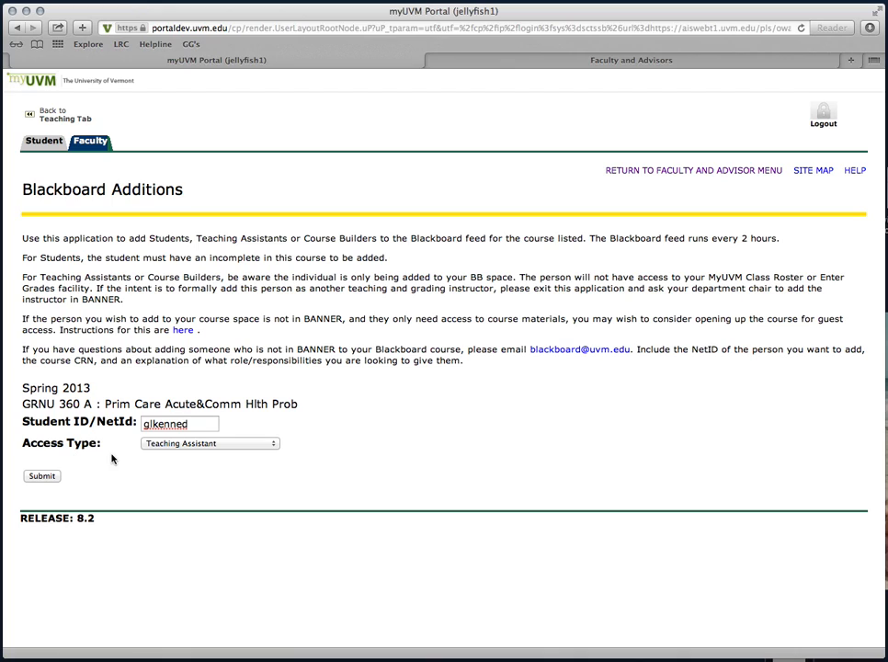
{"action": "mouse_move", "coordinate": [194, 449]}
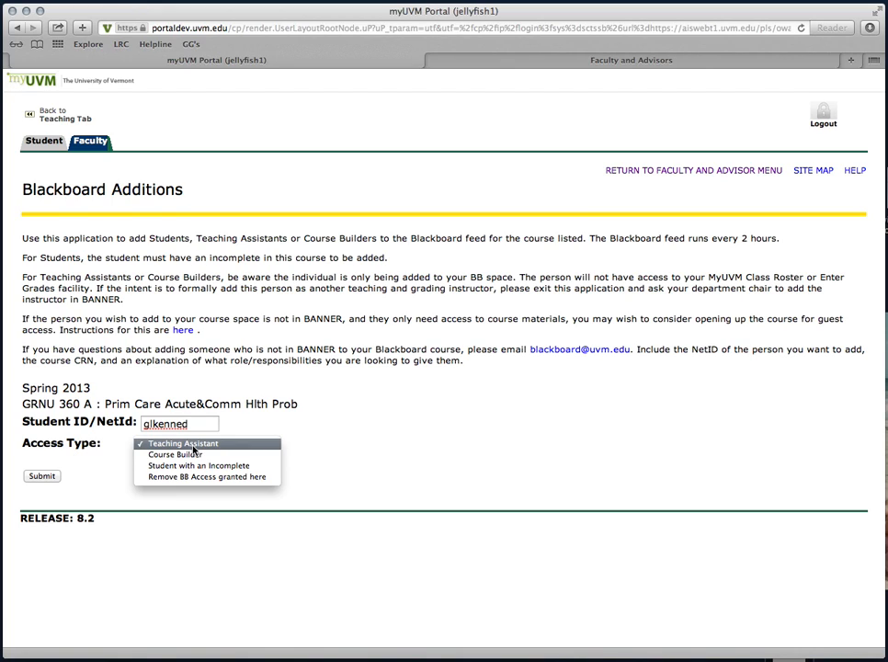
{"action": "mouse_move", "coordinate": [219, 449]}
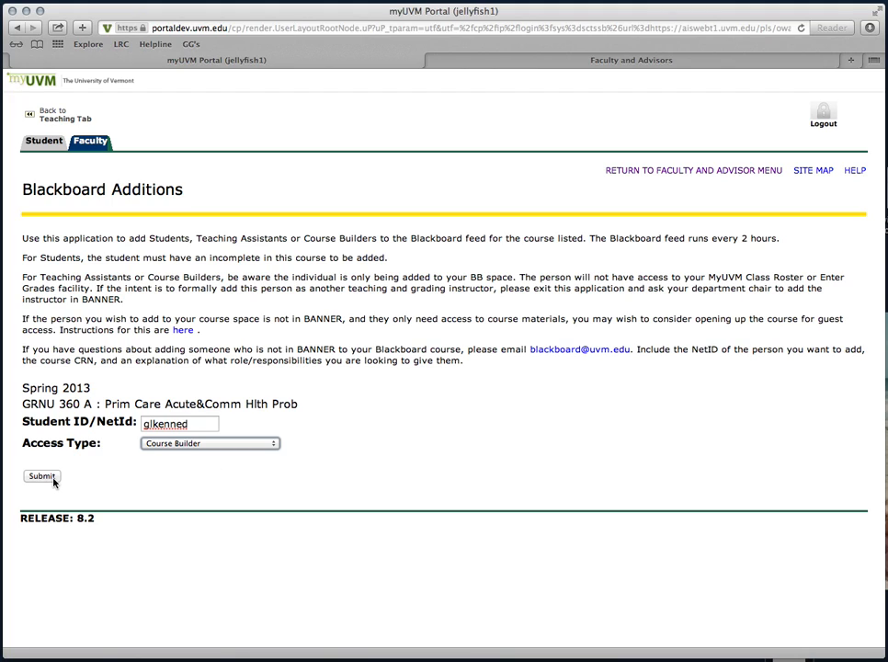
{"action": "left_click", "coordinate": [41, 476]}
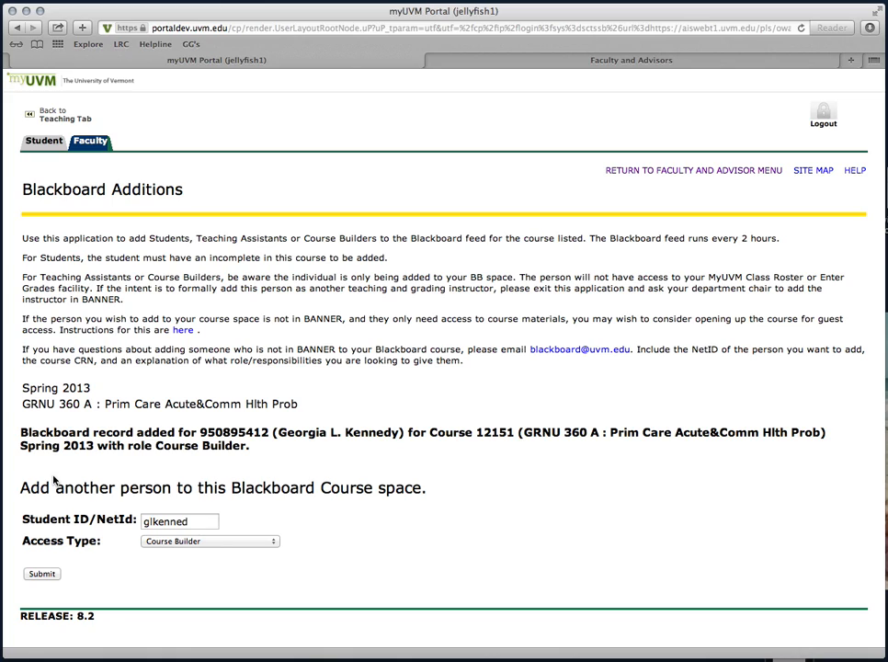
{"action": "mouse_move", "coordinate": [335, 449]}
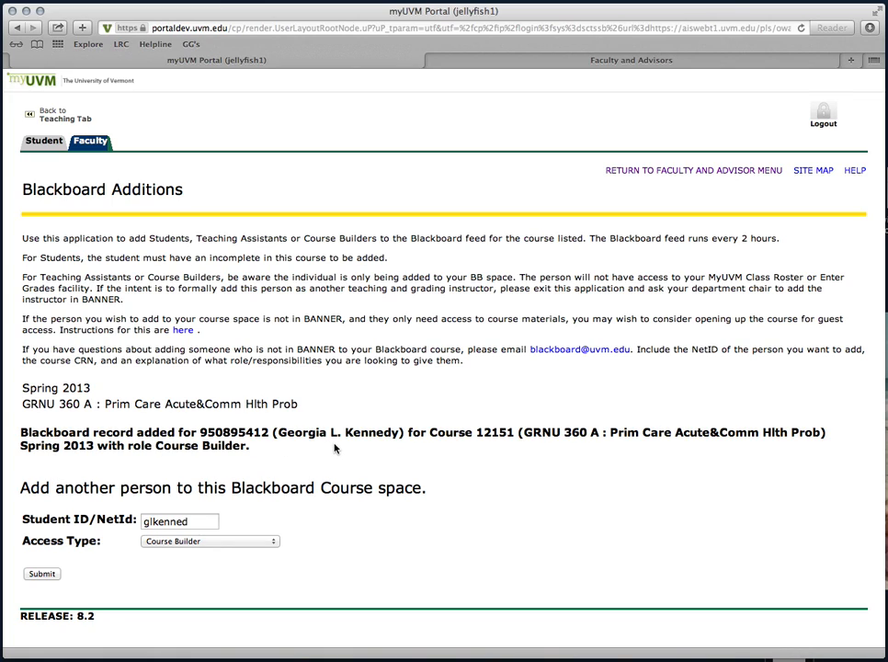
{"action": "mouse_move", "coordinate": [614, 470]}
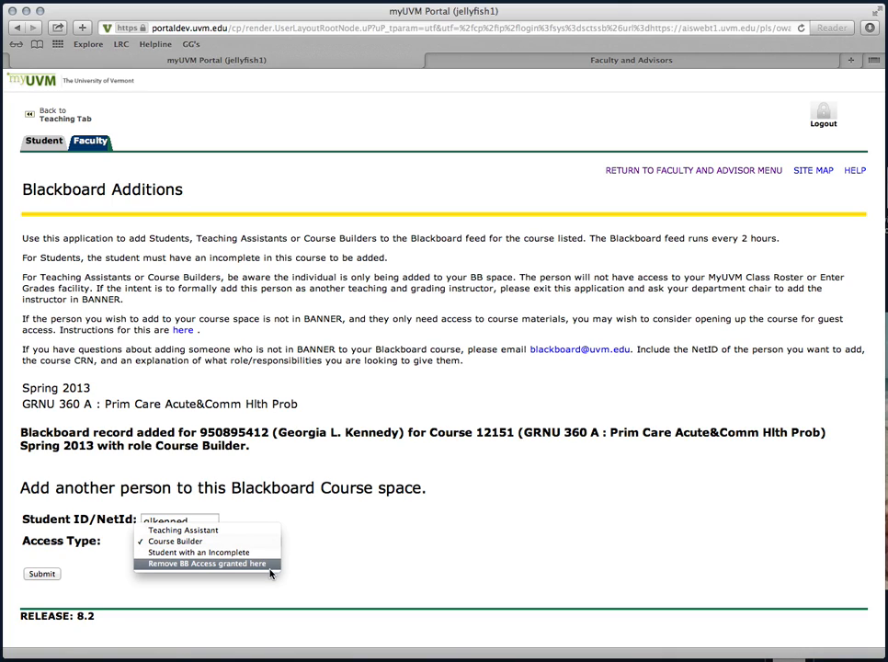
Choose 'Remove BB Access granted here' to revoke the person's GRNU 360 A access.
{"action": "left_click", "coordinate": [206, 563]}
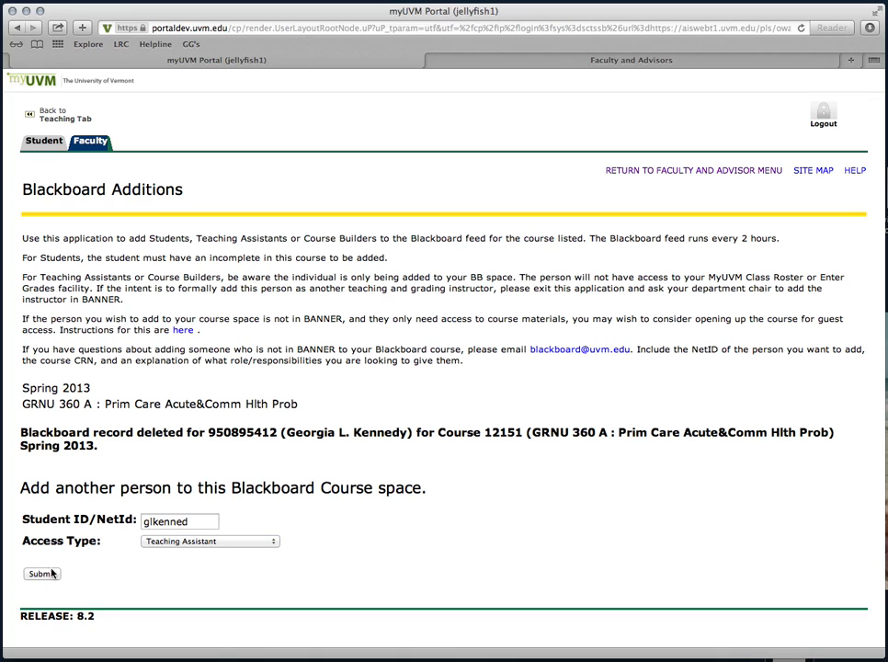
{"action": "mouse_move", "coordinate": [408, 505]}
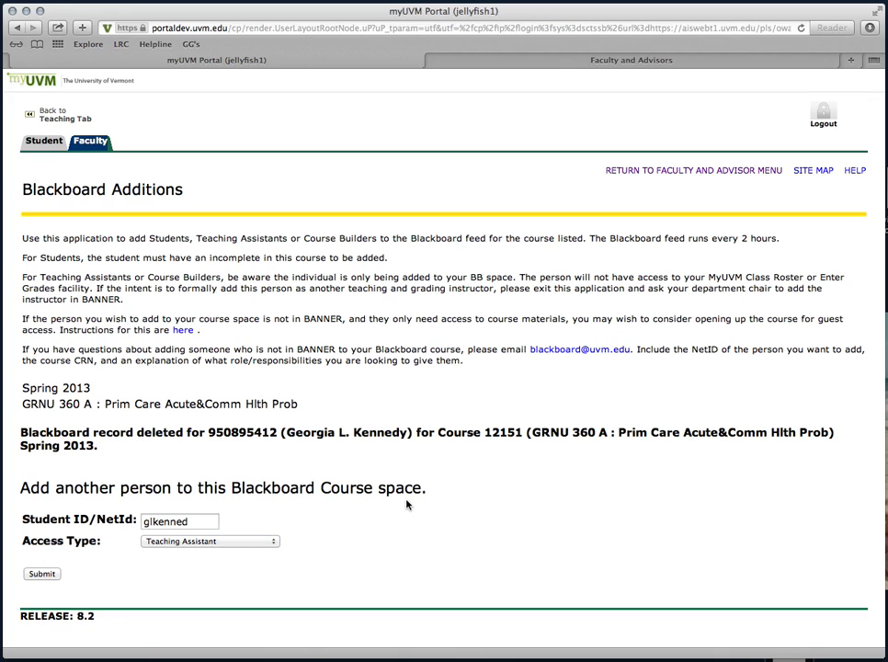